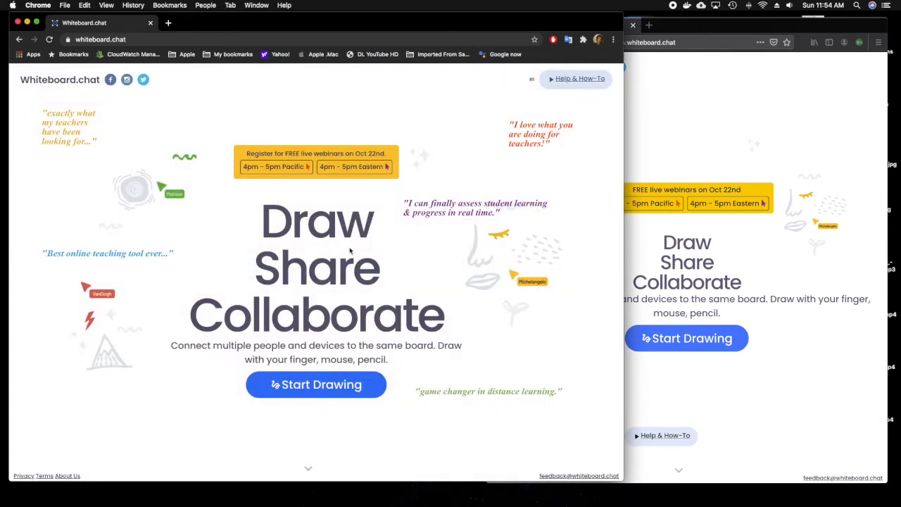
- Start a new blank instructor board from the Whiteboard.chat home page
click(315, 383)
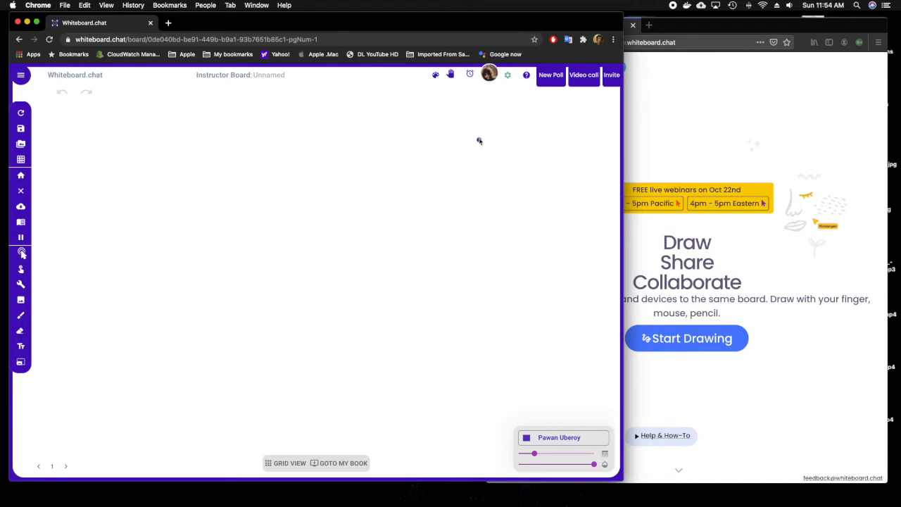
- Switch the sticker panel to the Alphabet category
click(435, 75)
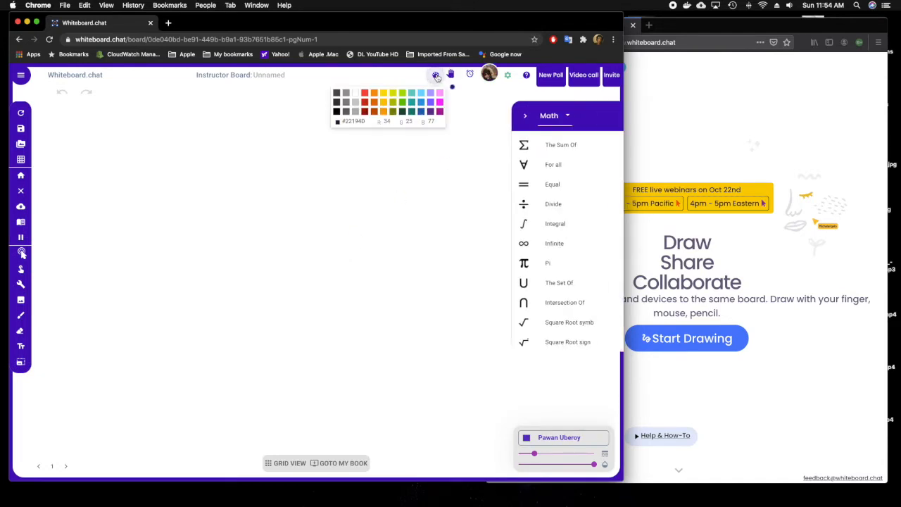
click(555, 116)
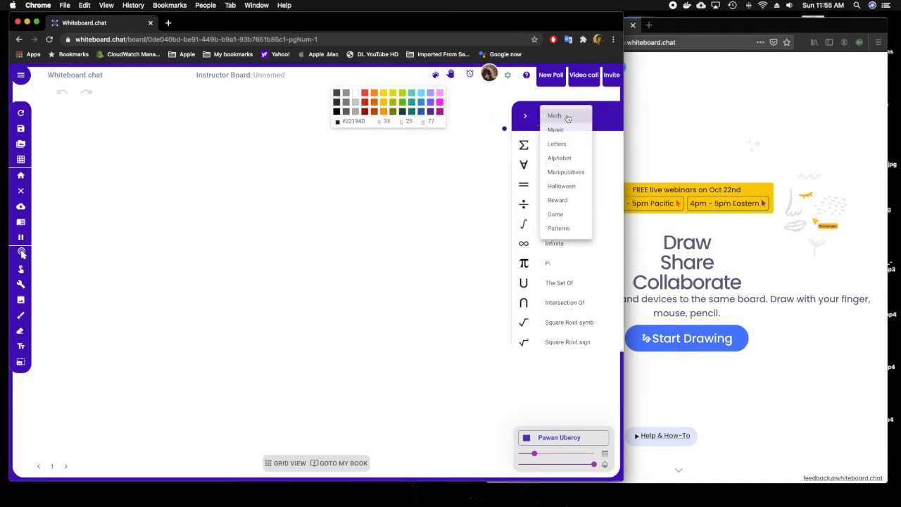
click(560, 157)
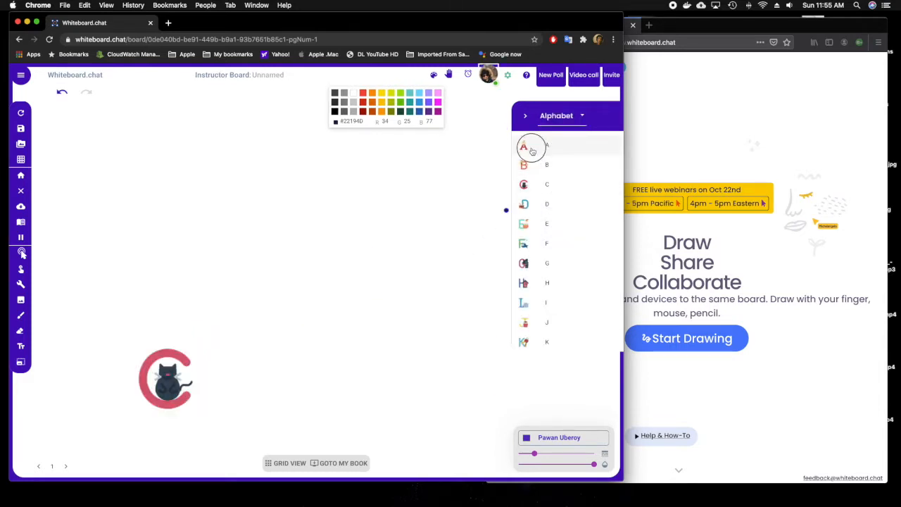
- Place the C, A and T letter stickers in a row spelling CAT
click(524, 144)
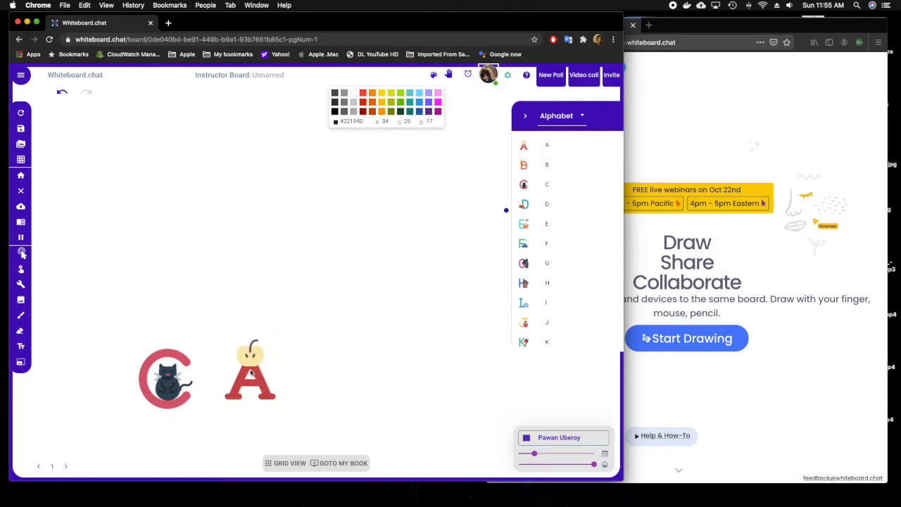
scroll(down, 3)
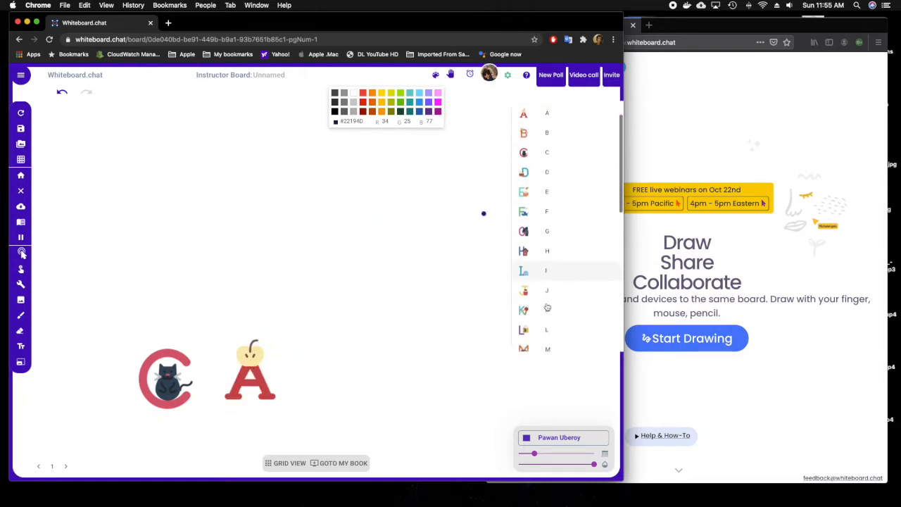
scroll(down, 3)
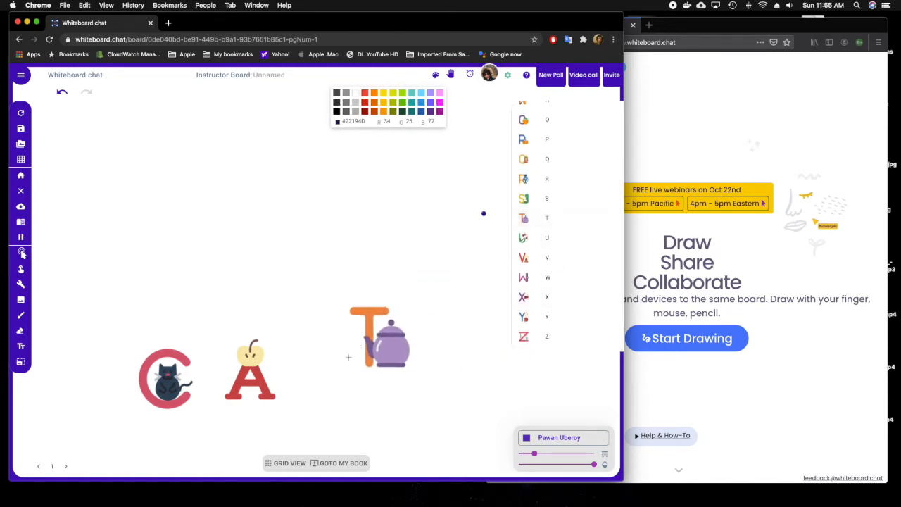
drag(380, 336, 340, 372)
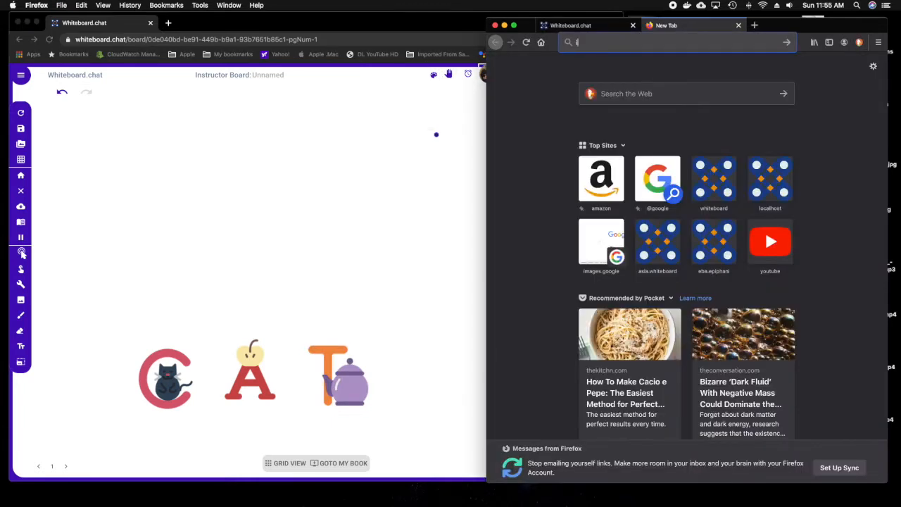
- Search Google Images for 'dinosaur' in the second browser window
text(mages.googl.com&t=)
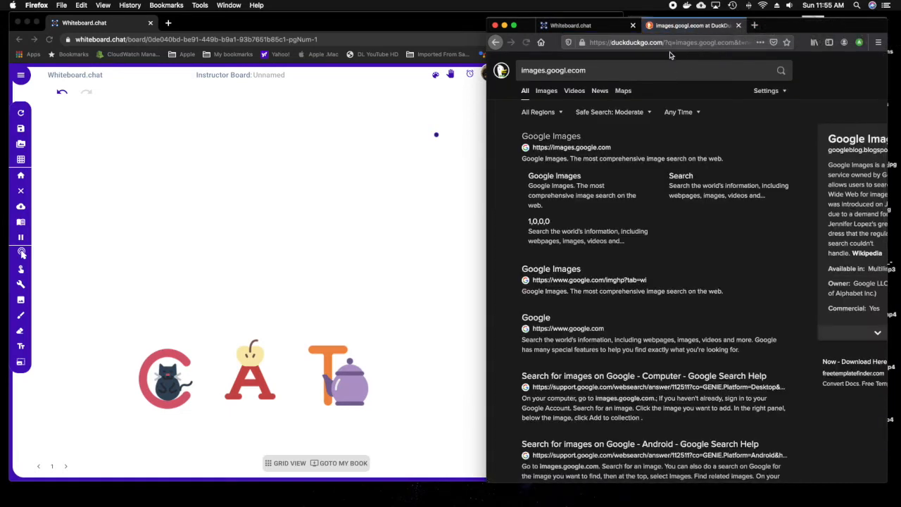
click(572, 148)
text(di)
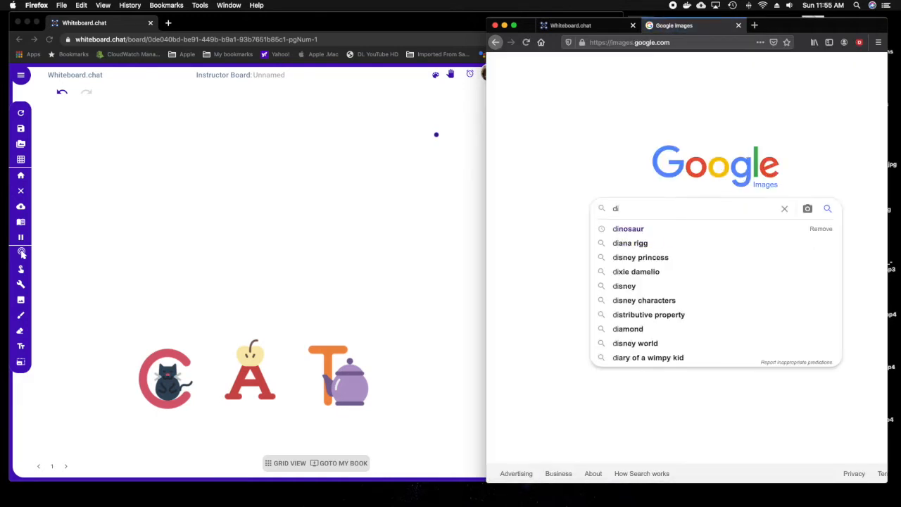
click(628, 228)
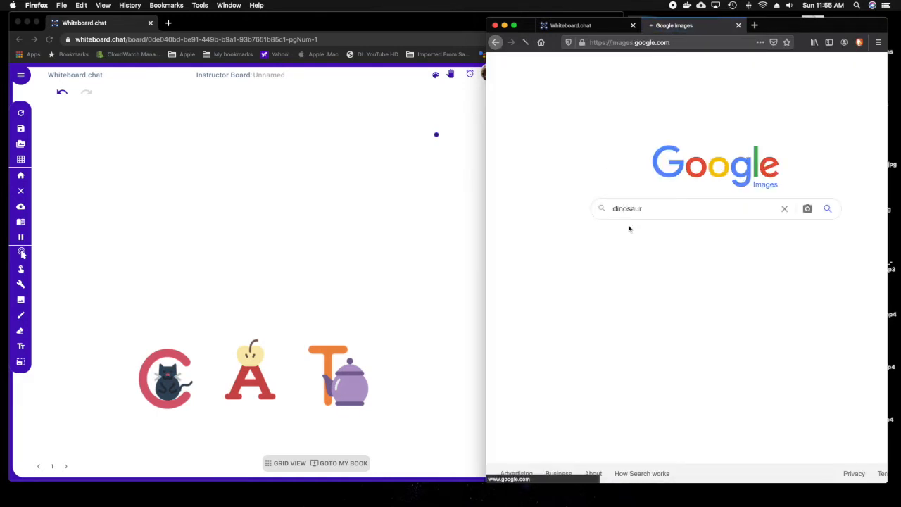
click(827, 208)
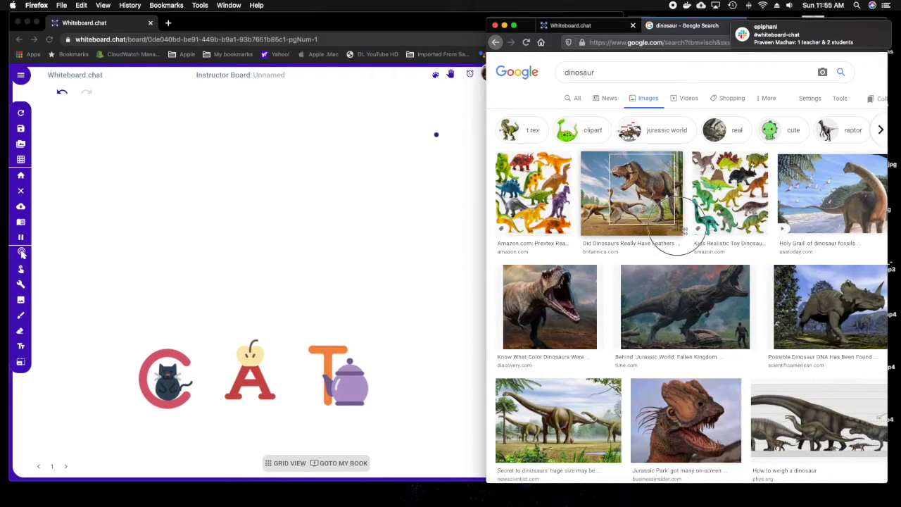
mouse_move(346, 209)
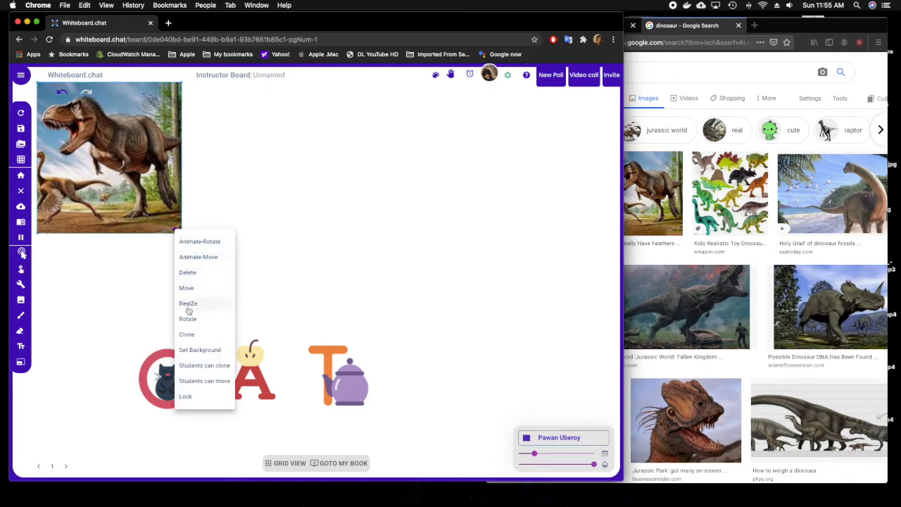
- Shrink the dropped dinosaur image via Resize and position it above the CAT letters
click(188, 273)
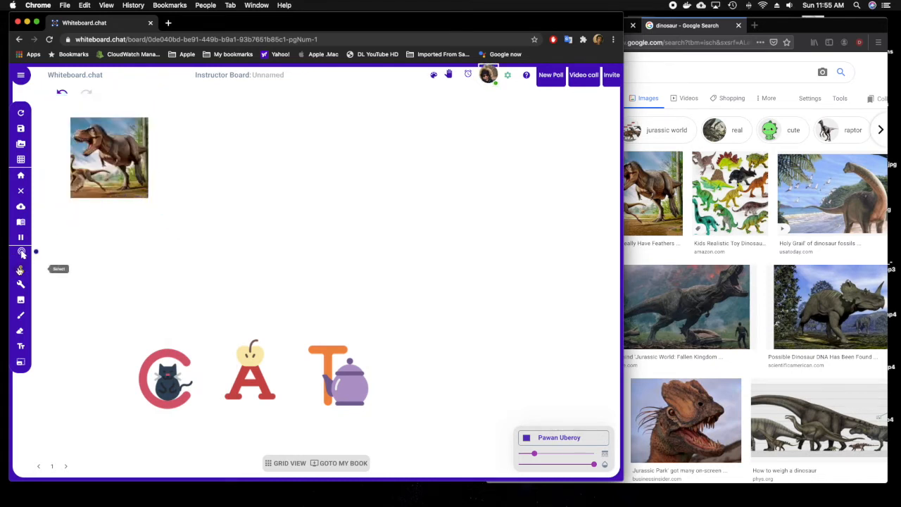
right_click(110, 158)
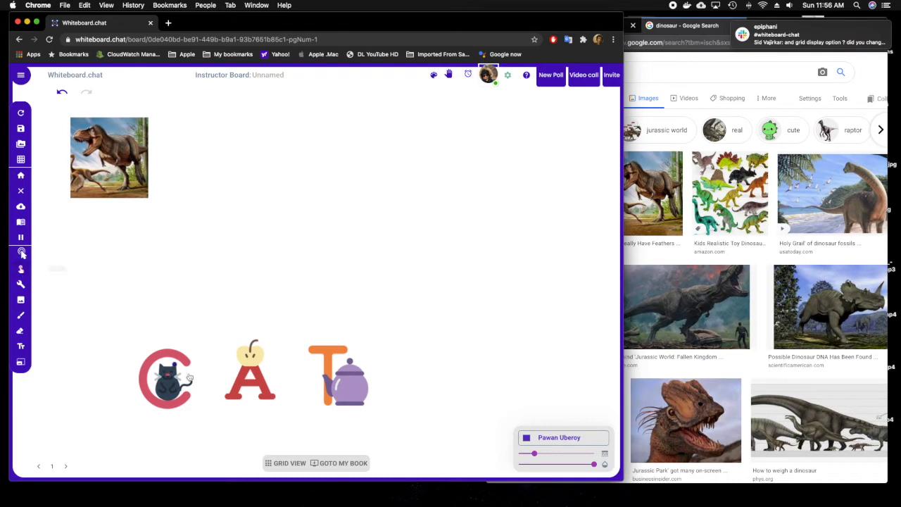
right_click(166, 377)
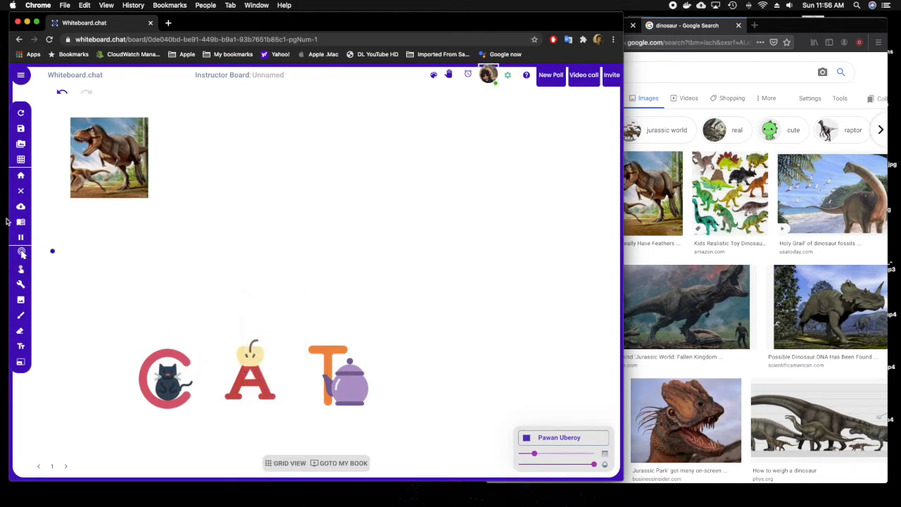
right_click(338, 377)
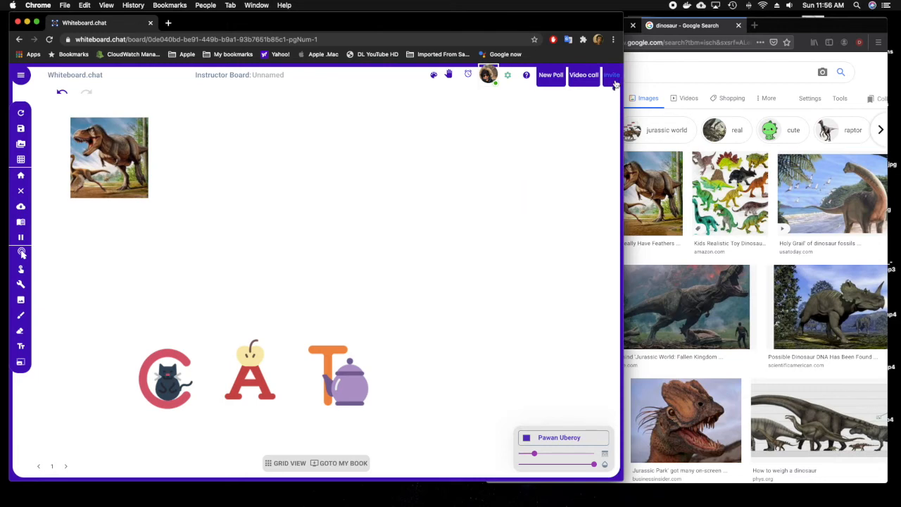
- Copy the board's invite link and join it as a student in the second browser
click(611, 75)
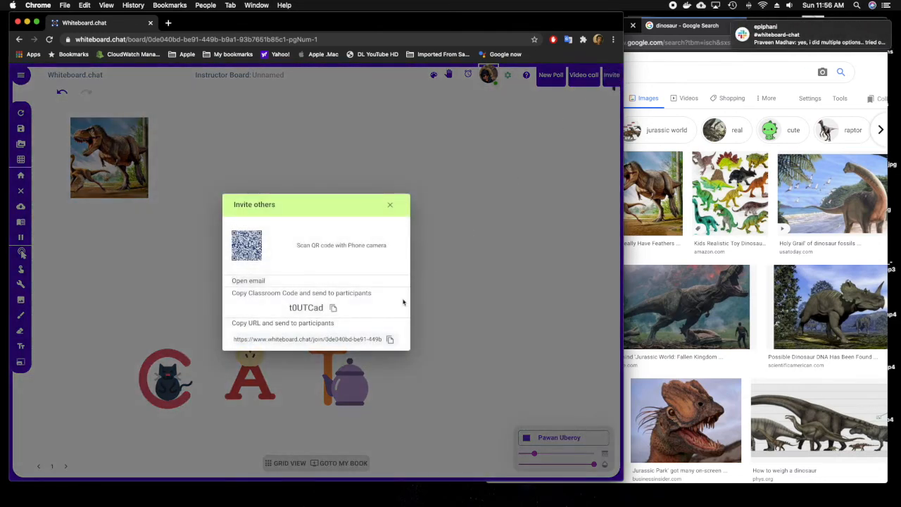
click(390, 339)
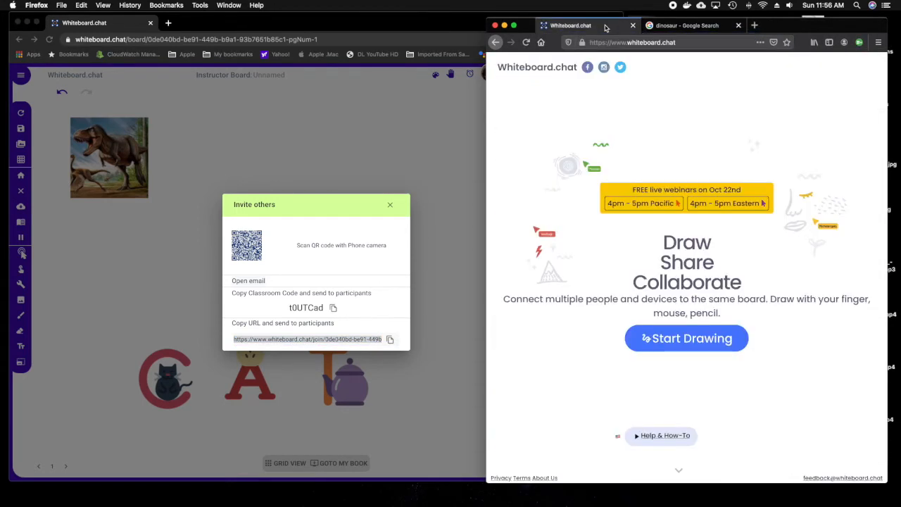
click(669, 42)
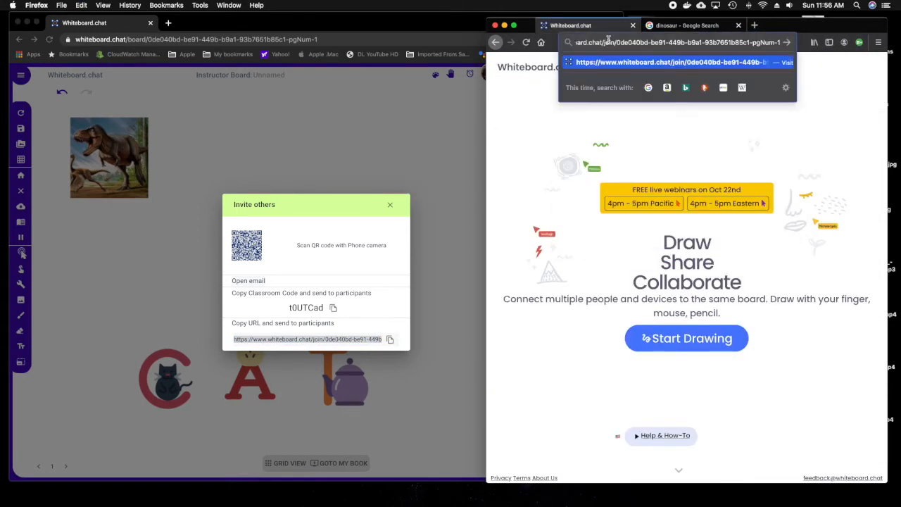
click(676, 62)
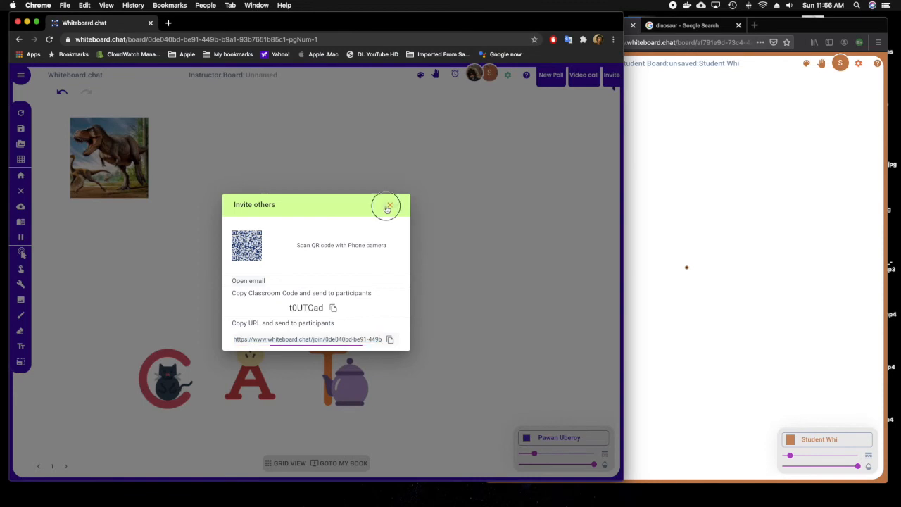
- On the student board, move the C, A and T stickers up into a raised row
click(385, 206)
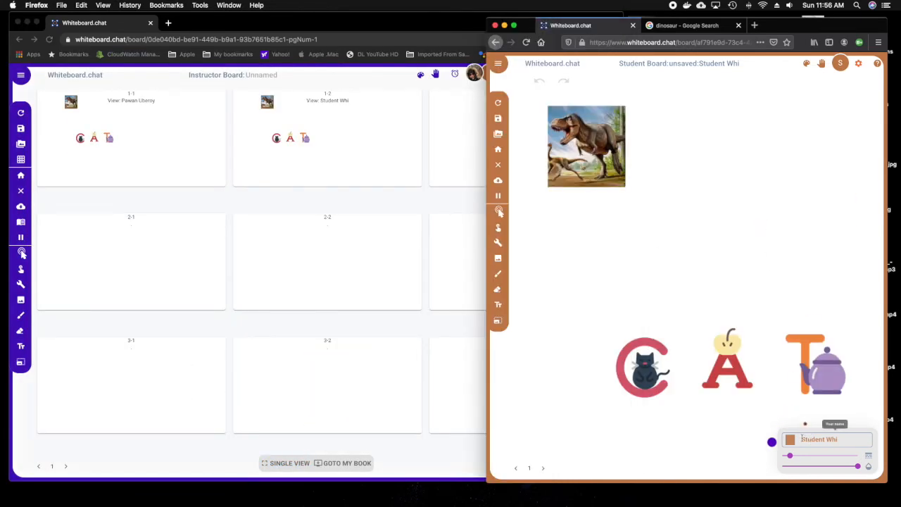
mouse_move(498, 211)
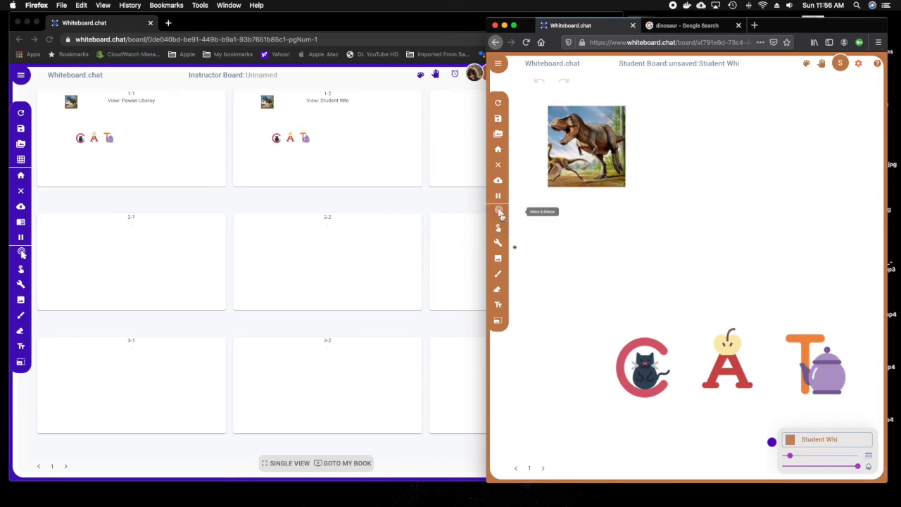
click(642, 366)
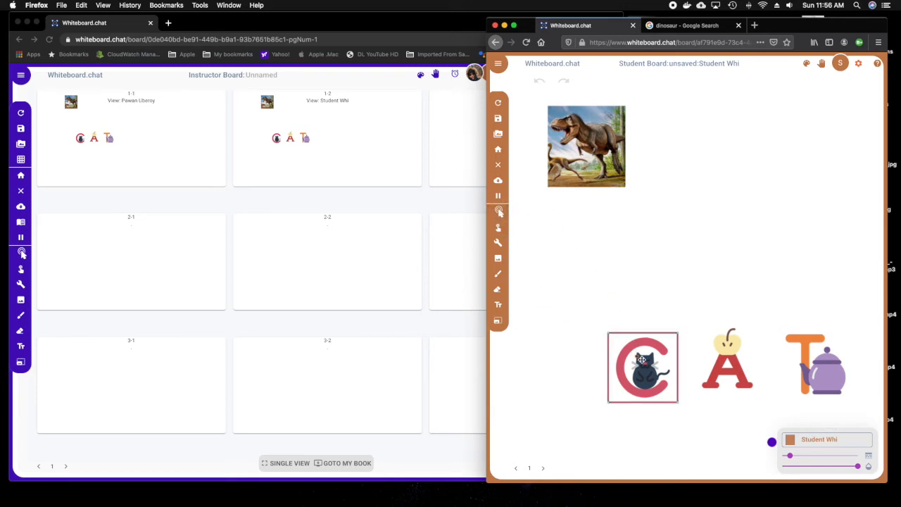
drag(642, 366, 703, 236)
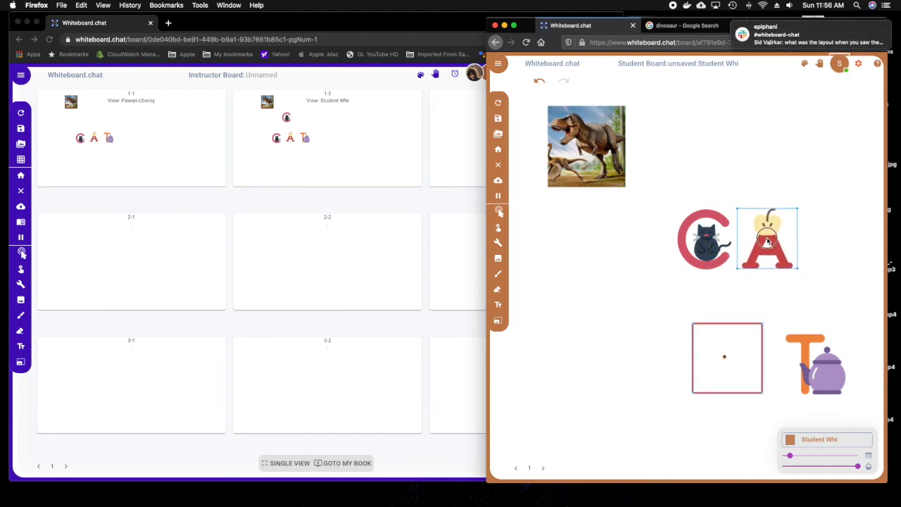
drag(813, 363, 833, 237)
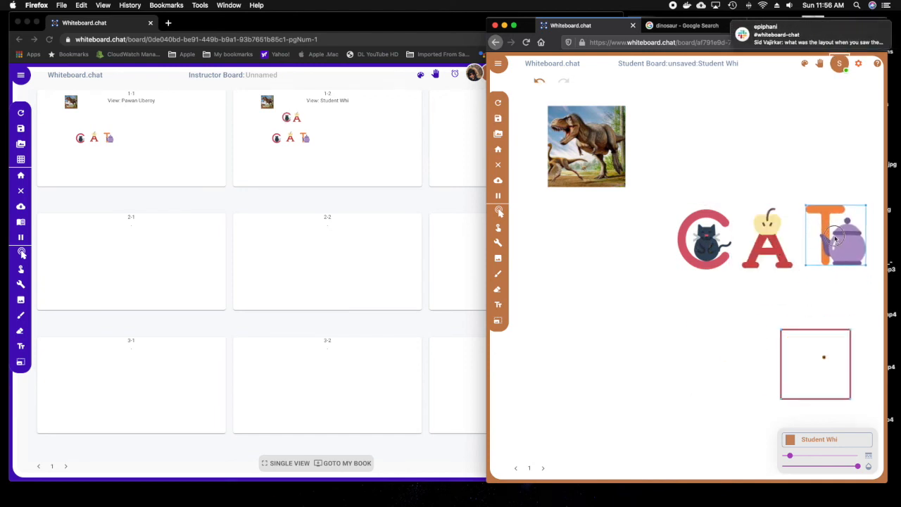
- Drag out clones of the dinosaur image, then return to the instructor's board
click(704, 239)
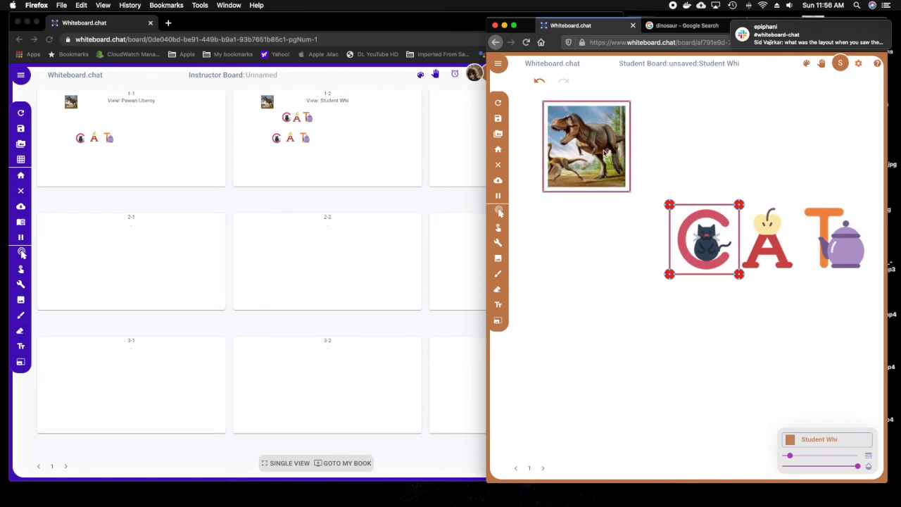
drag(586, 145, 602, 255)
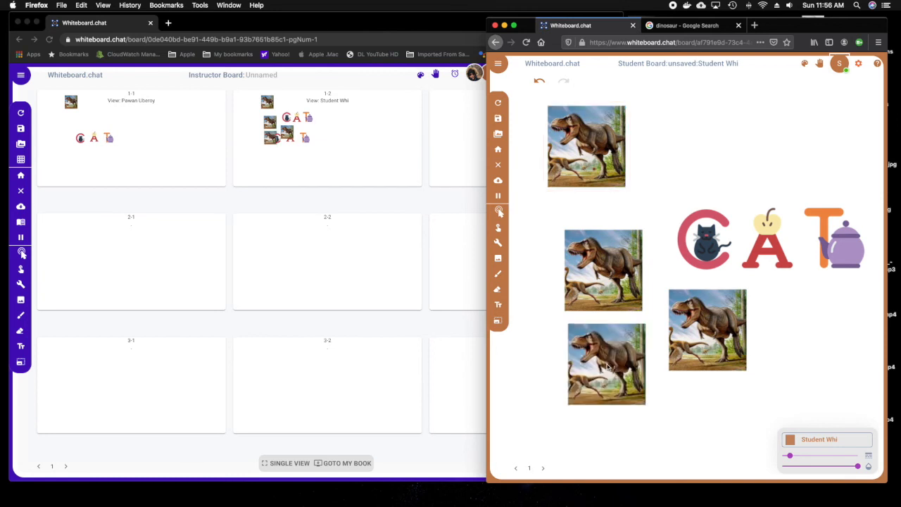
click(605, 363)
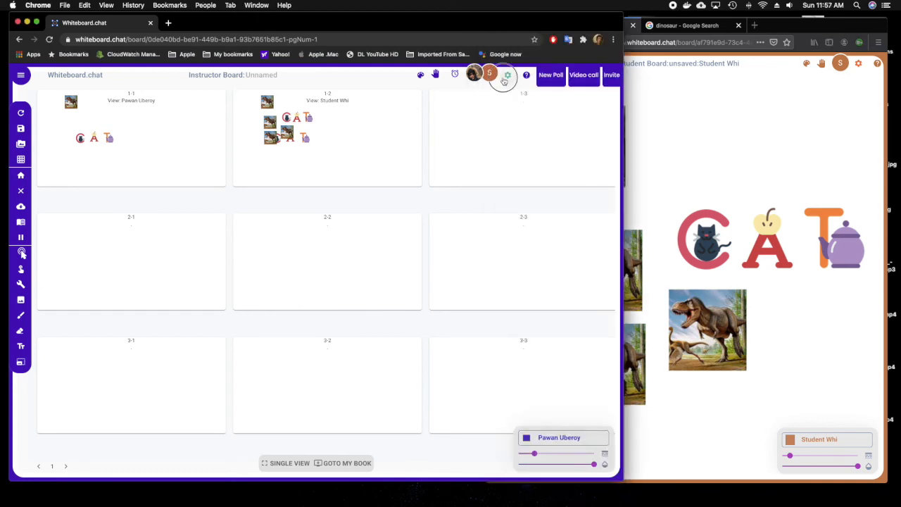
- Set the students' default tool to Move & Resize in board Settings
click(507, 75)
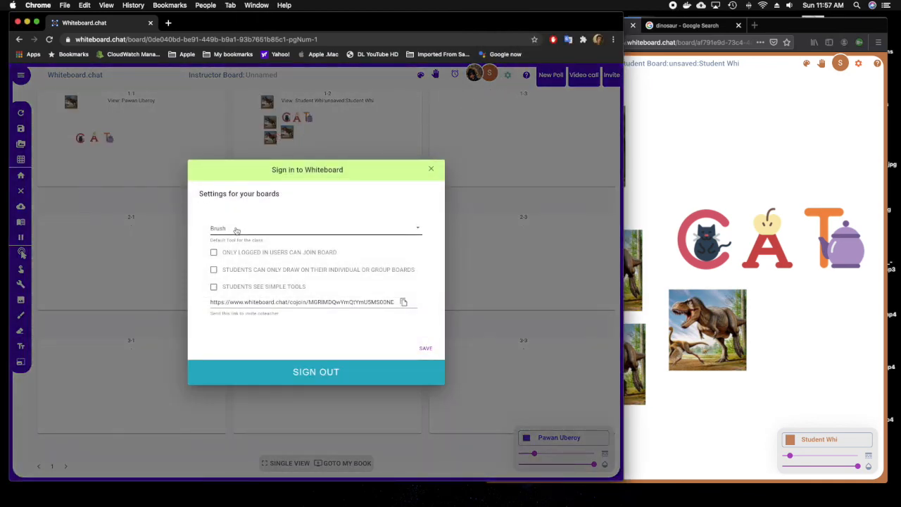
click(315, 228)
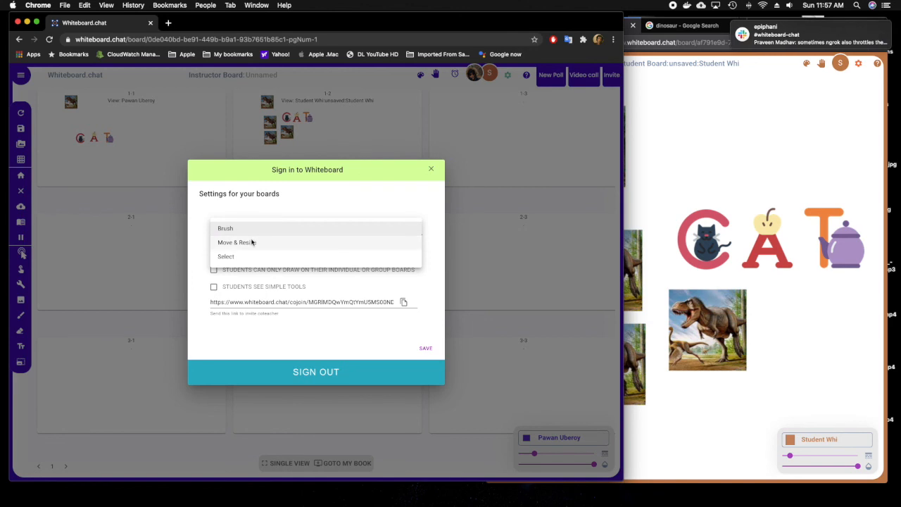
mouse_move(244, 242)
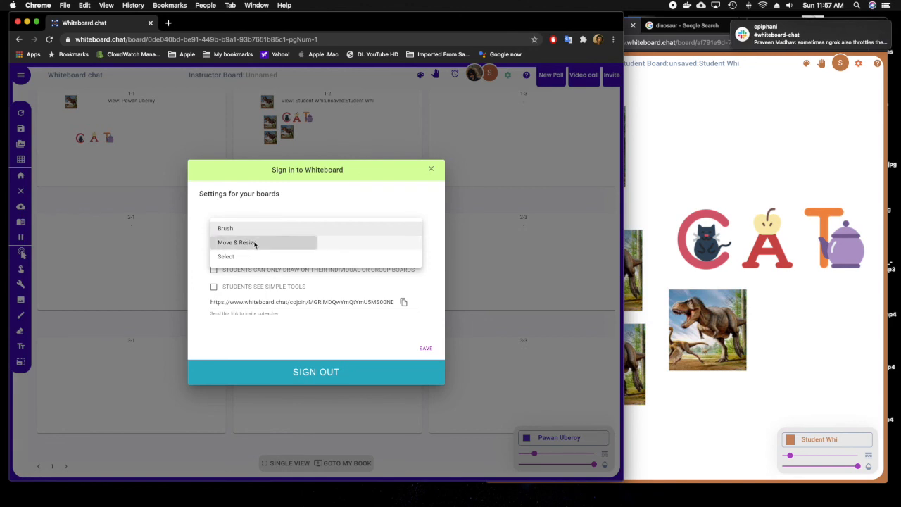
click(237, 242)
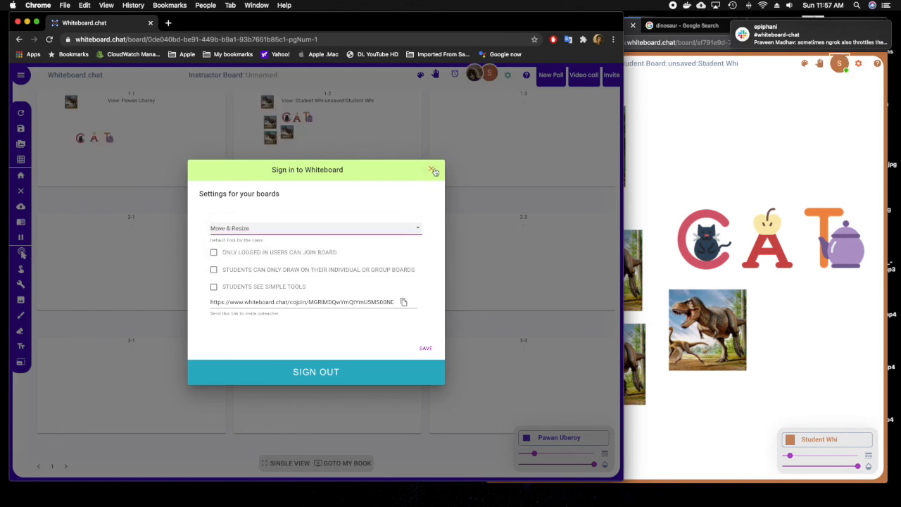
click(432, 171)
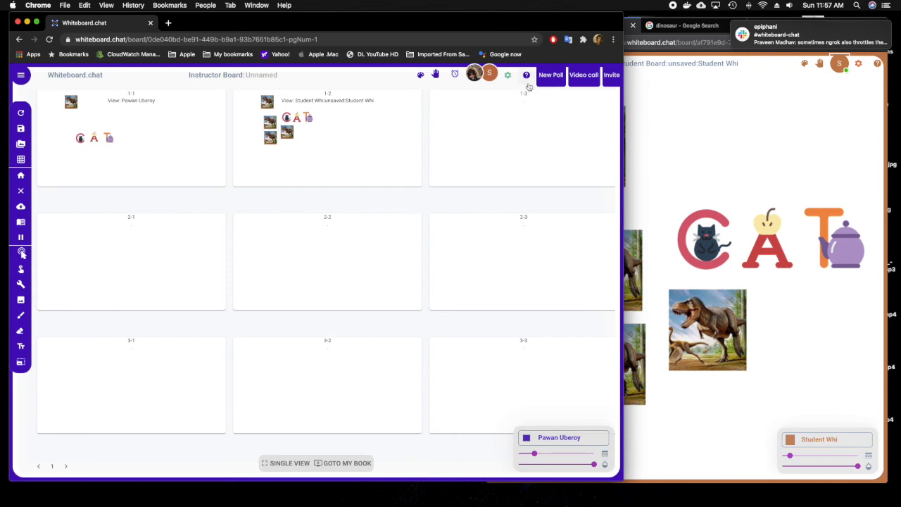